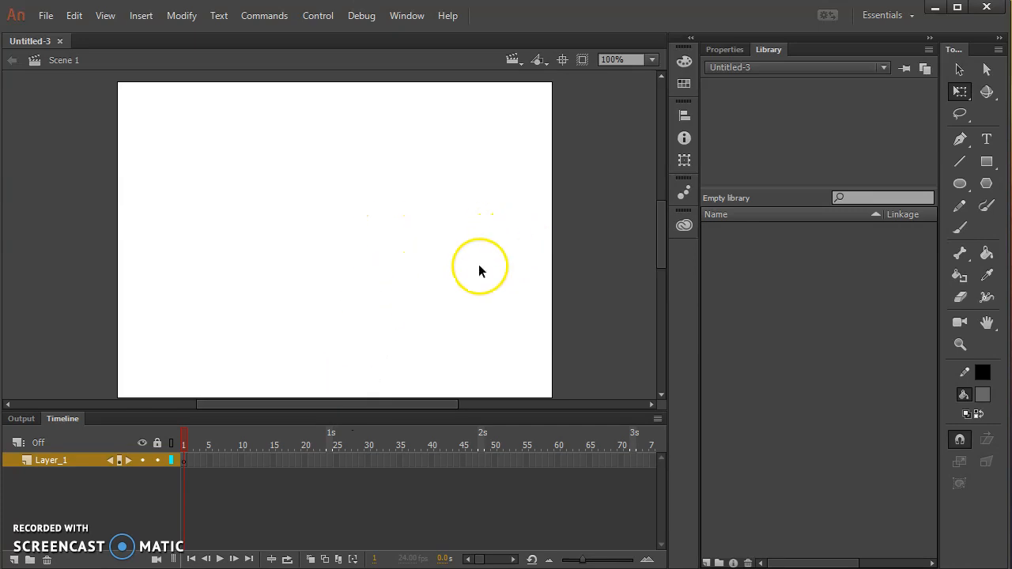
mouse_move(959, 223)
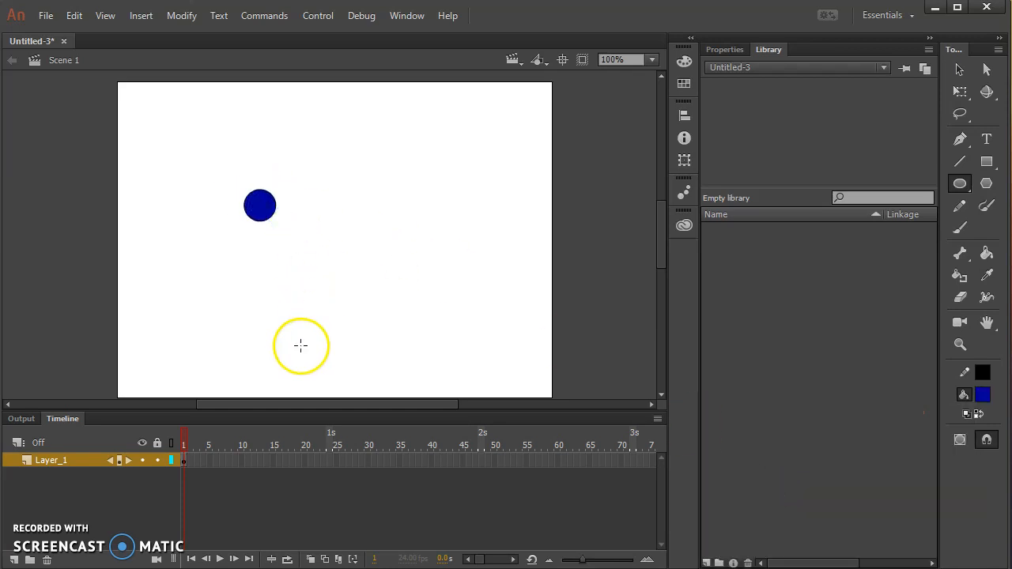
Drag a selection around the small dark blue ball to select all of it
drag(300, 345, 448, 156)
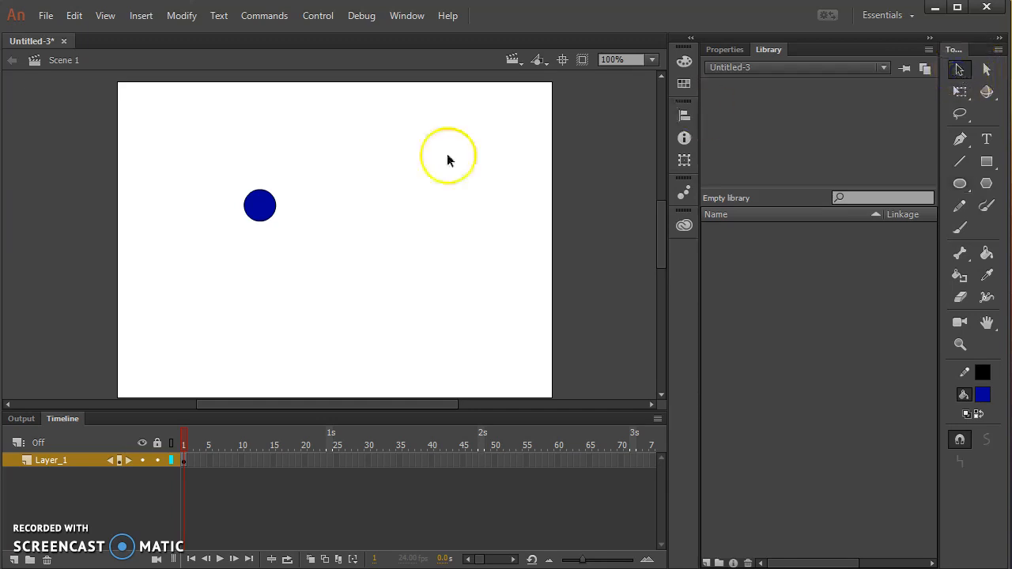
Convert the selected ball into a Movie Clip symbol named 'movieclipBall'
click(181, 15)
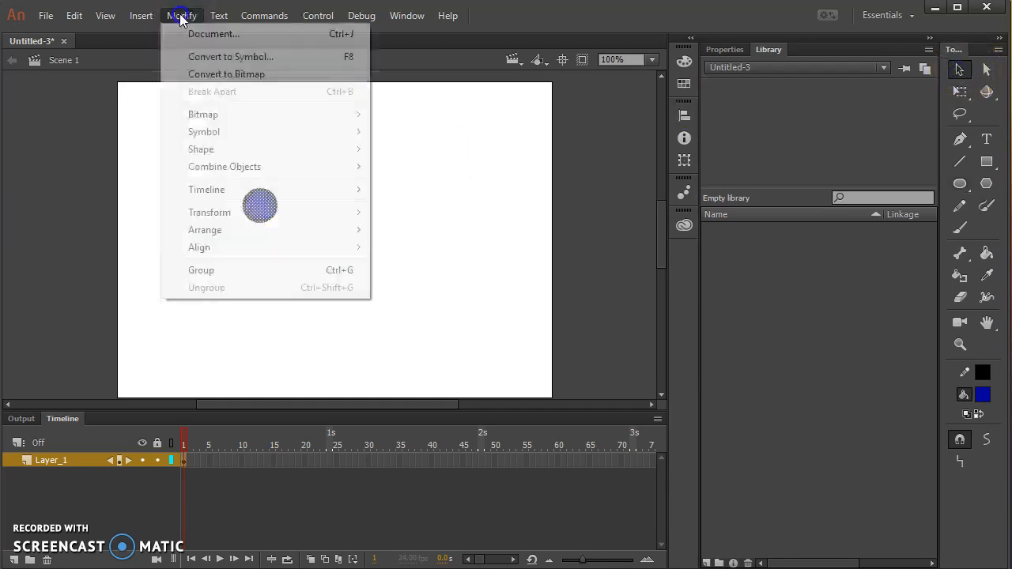
click(230, 56)
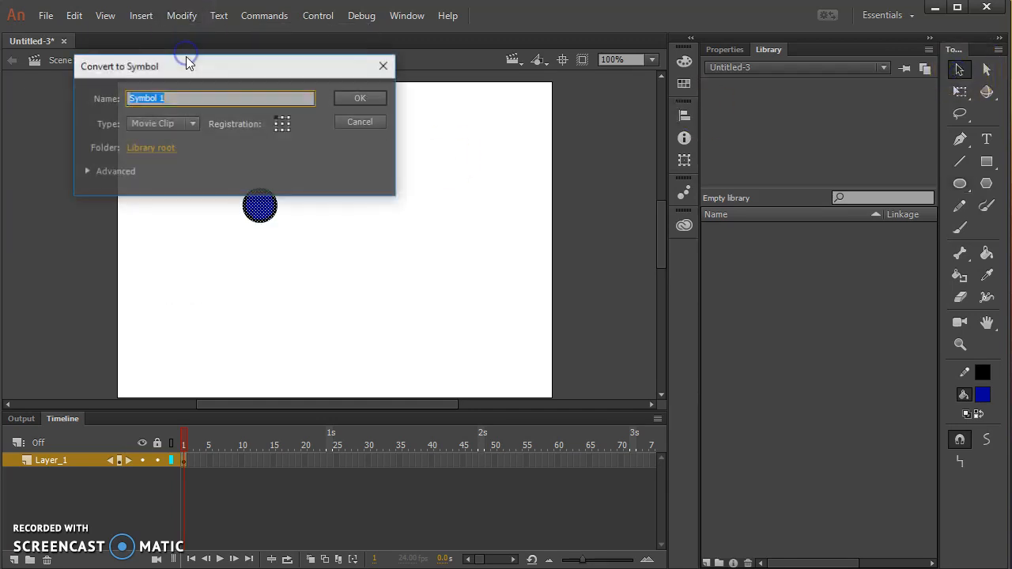
text(movieclipBall)
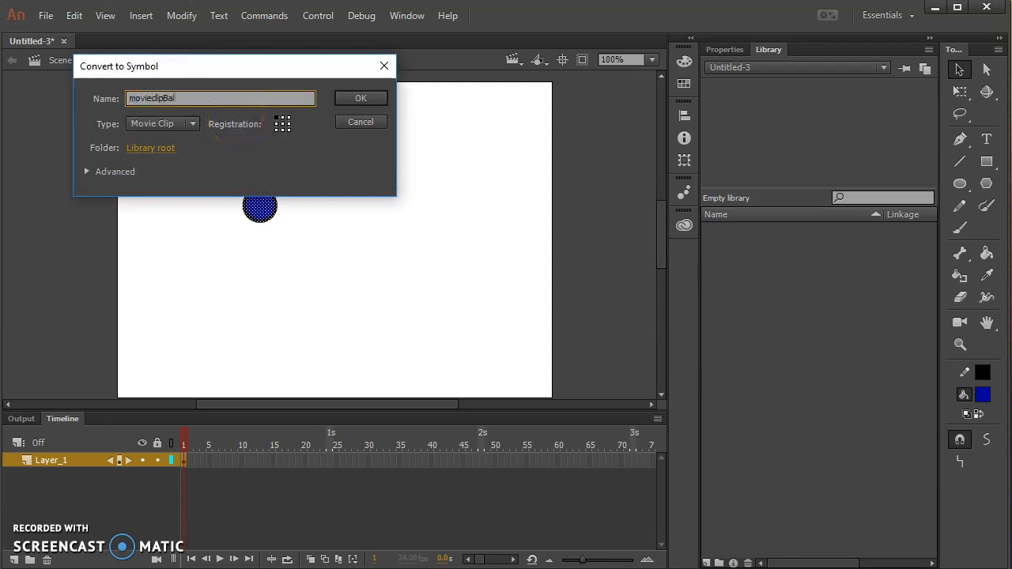
click(360, 98)
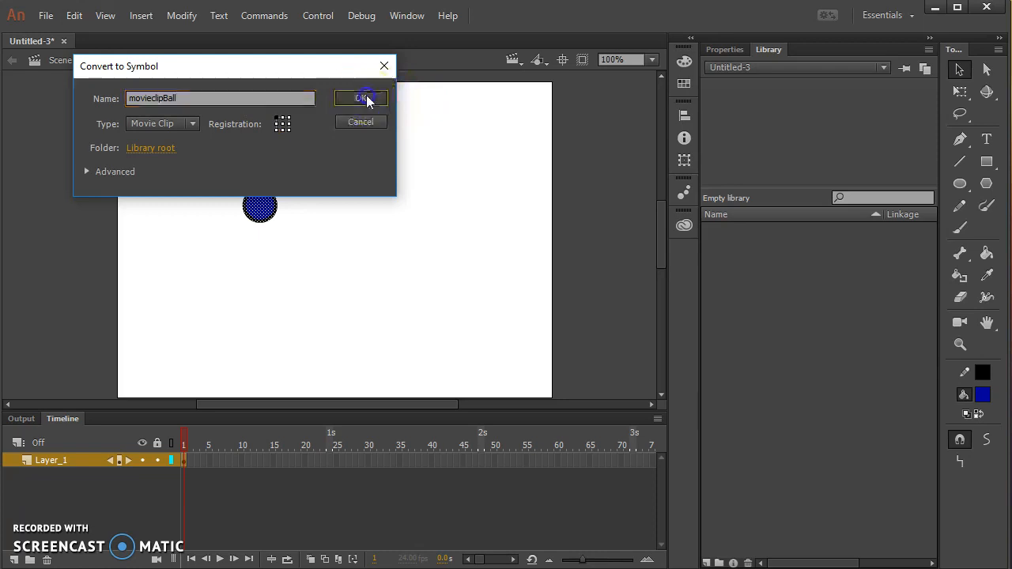
click(360, 98)
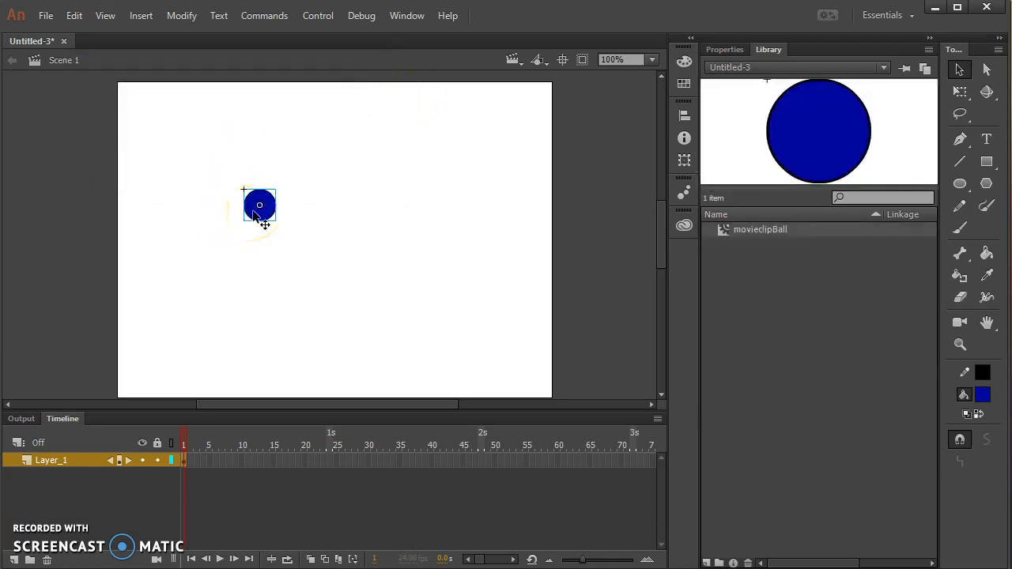
Double-click movieclipBall to edit its contents in symbol editing mode
double_click(259, 206)
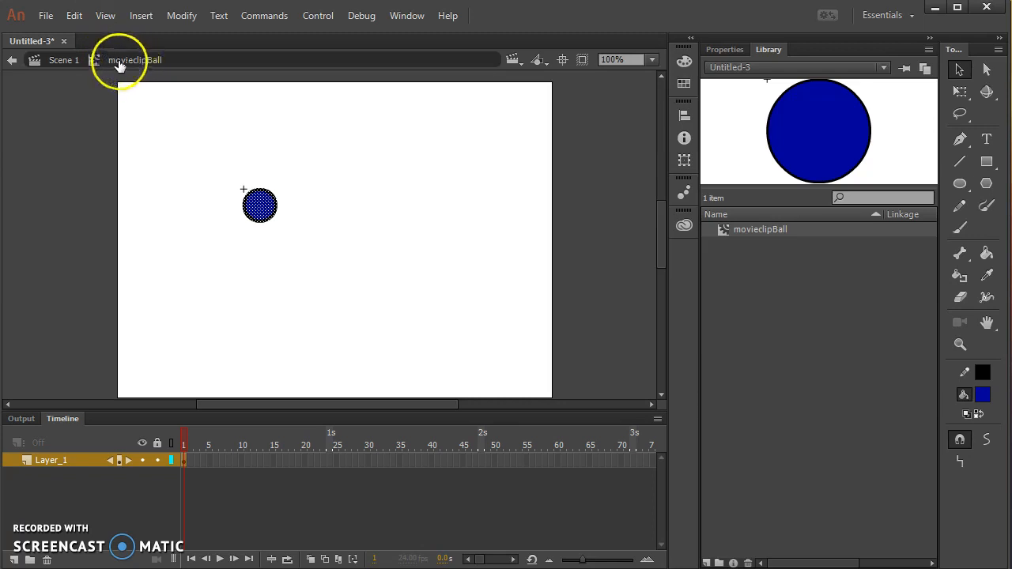
mouse_move(264, 470)
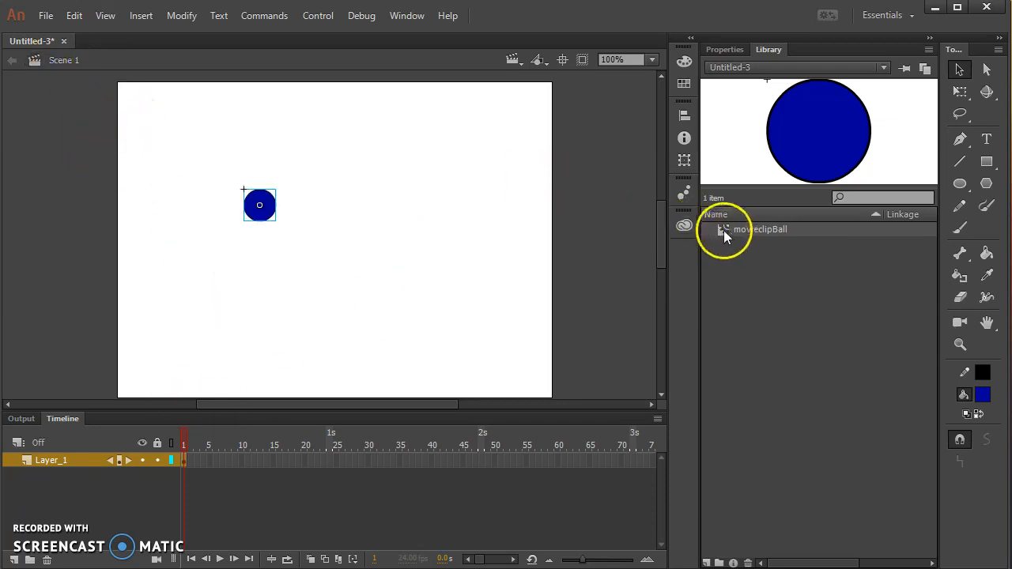
double_click(760, 229)
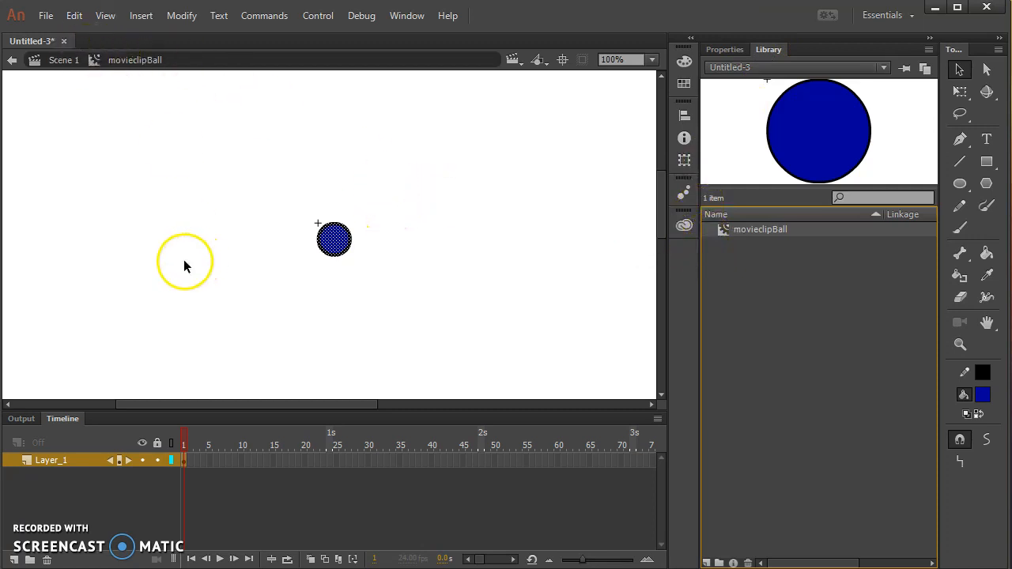
mouse_move(261, 300)
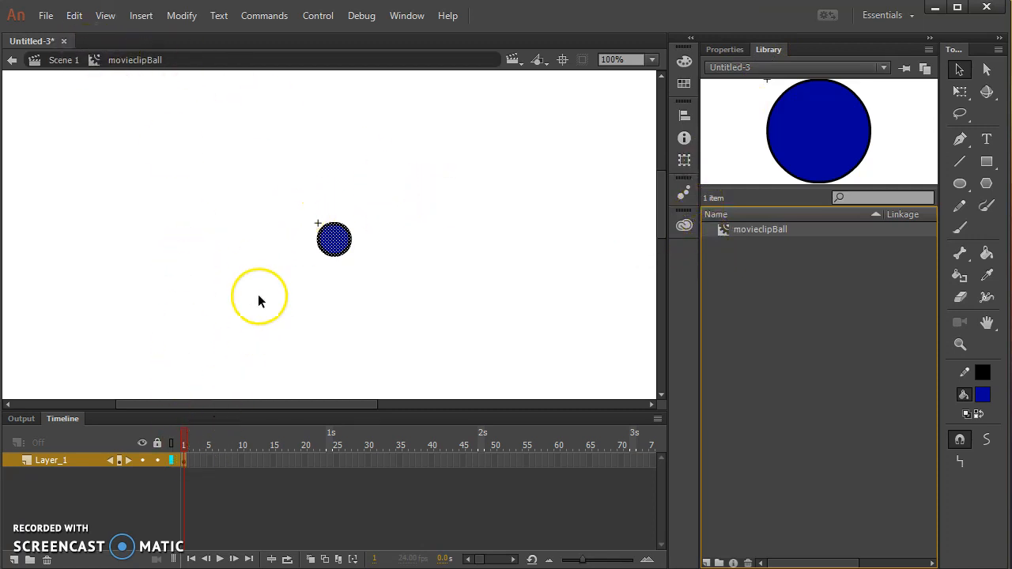
mouse_move(276, 257)
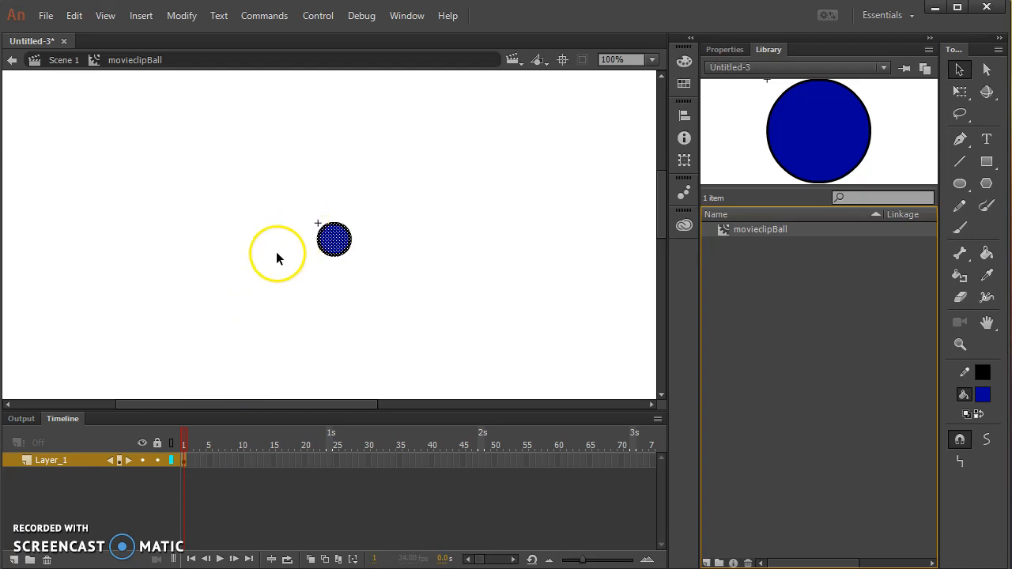
Create a motion tween from frame 1, accepting conversion of the ball to a symbol
right_click(186, 460)
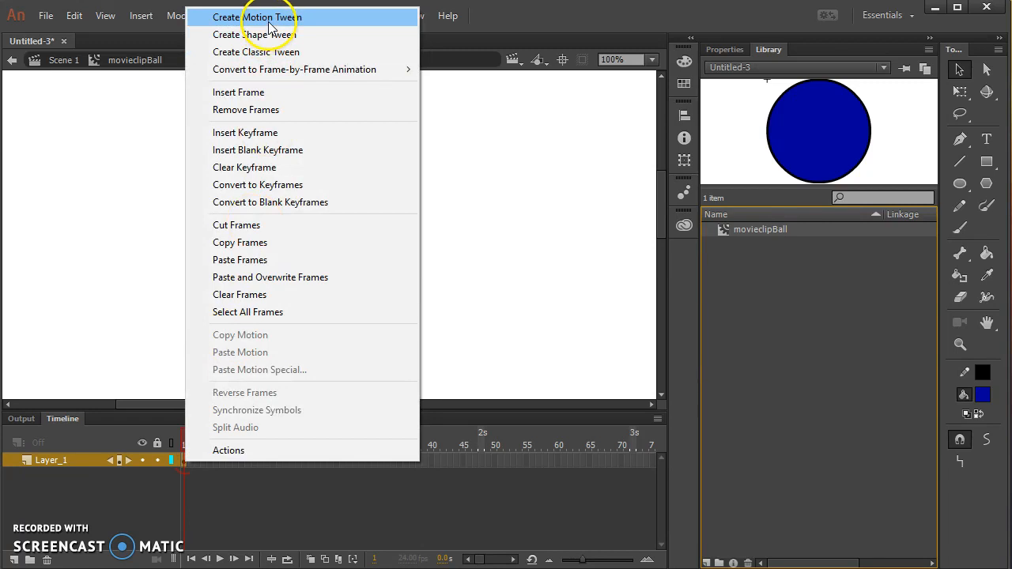
click(255, 16)
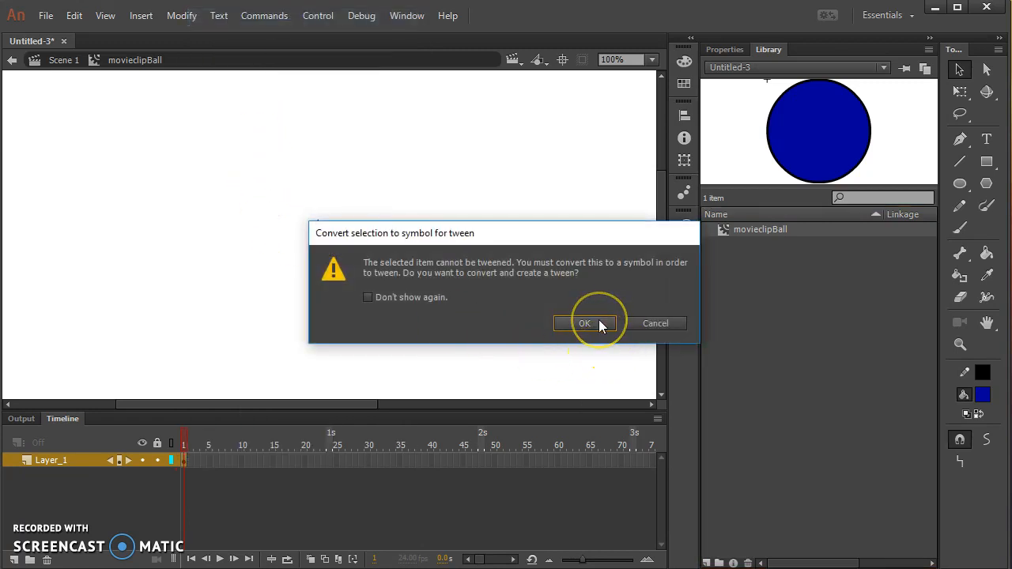
click(584, 323)
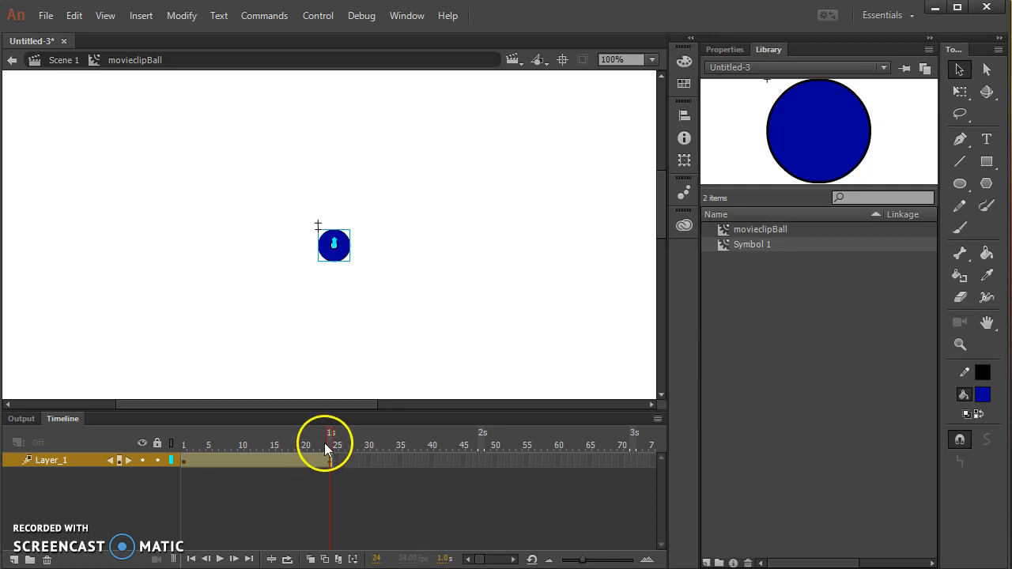
Drag the ball lower at frame 13, check frame 24, and return to frame 1
click(261, 443)
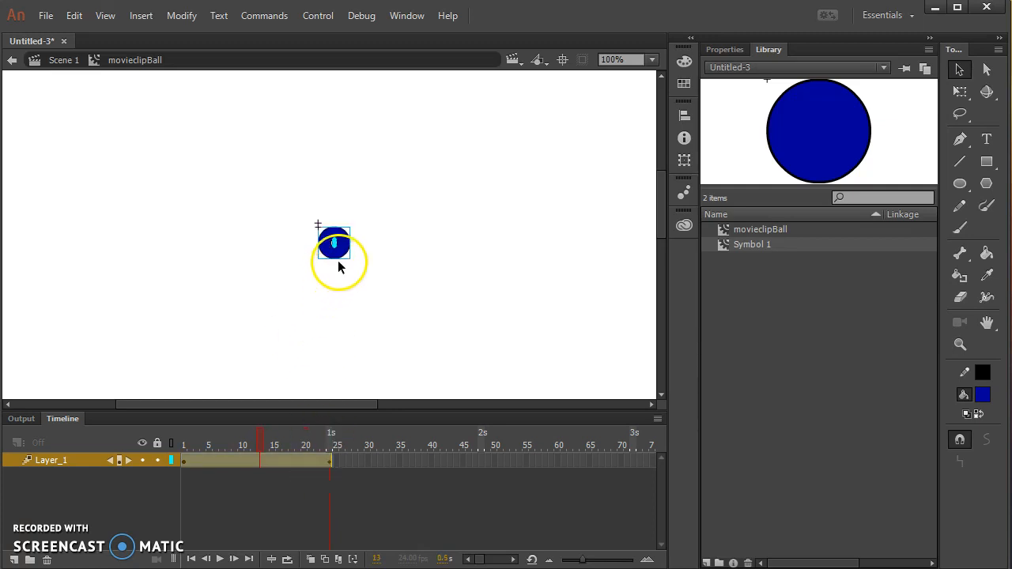
drag(332, 245, 332, 284)
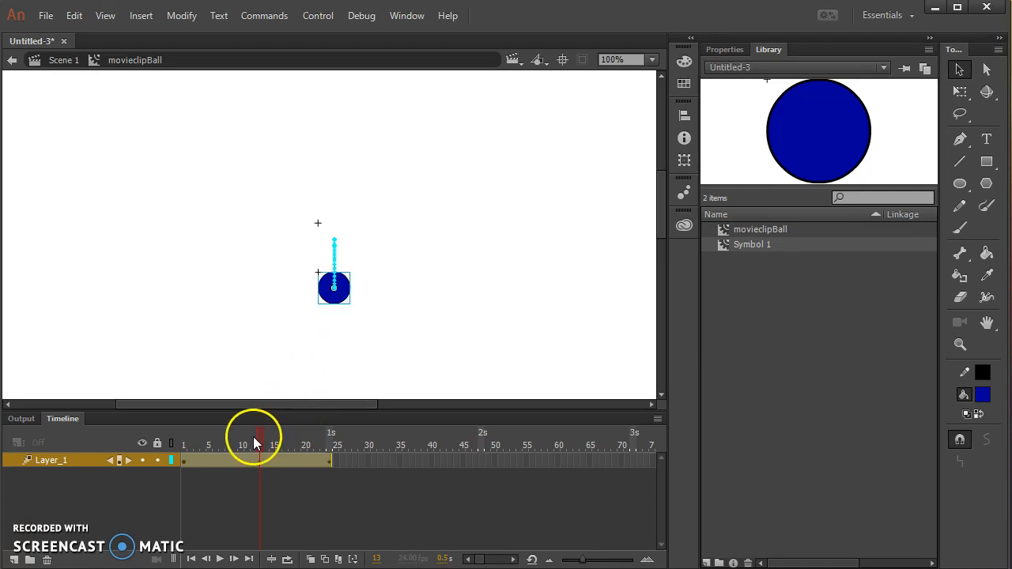
drag(261, 444, 330, 445)
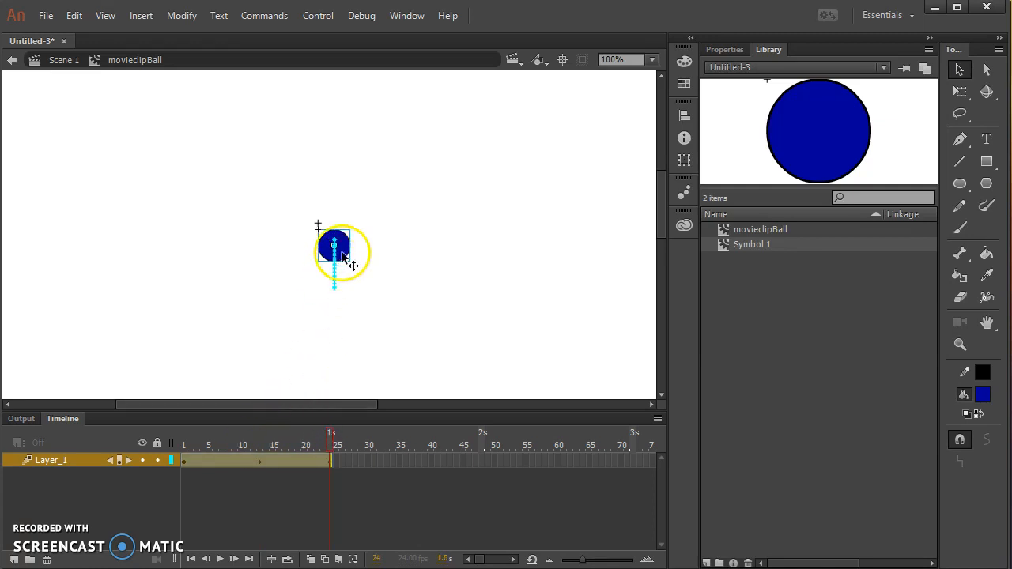
mouse_move(332, 438)
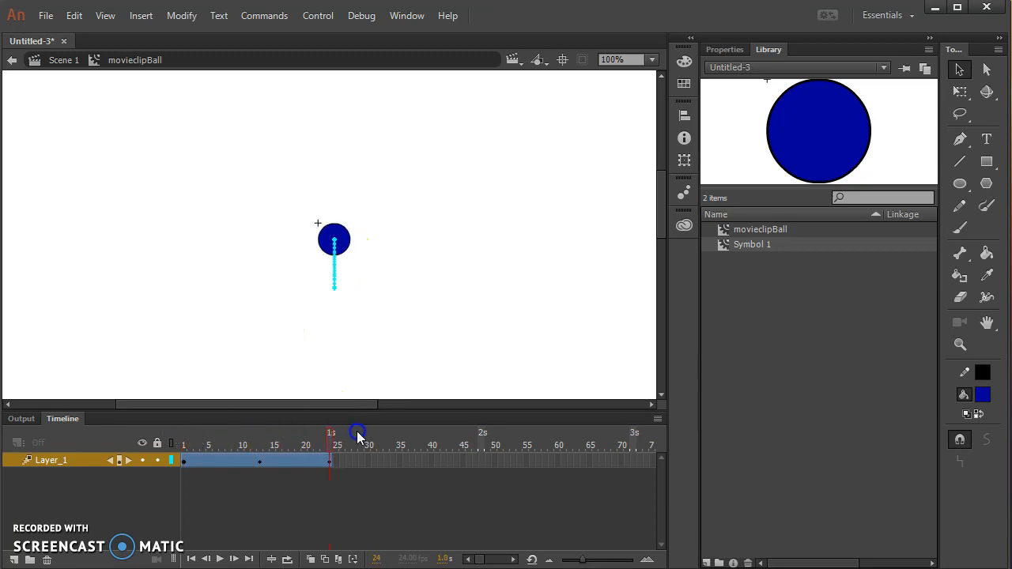
click(182, 444)
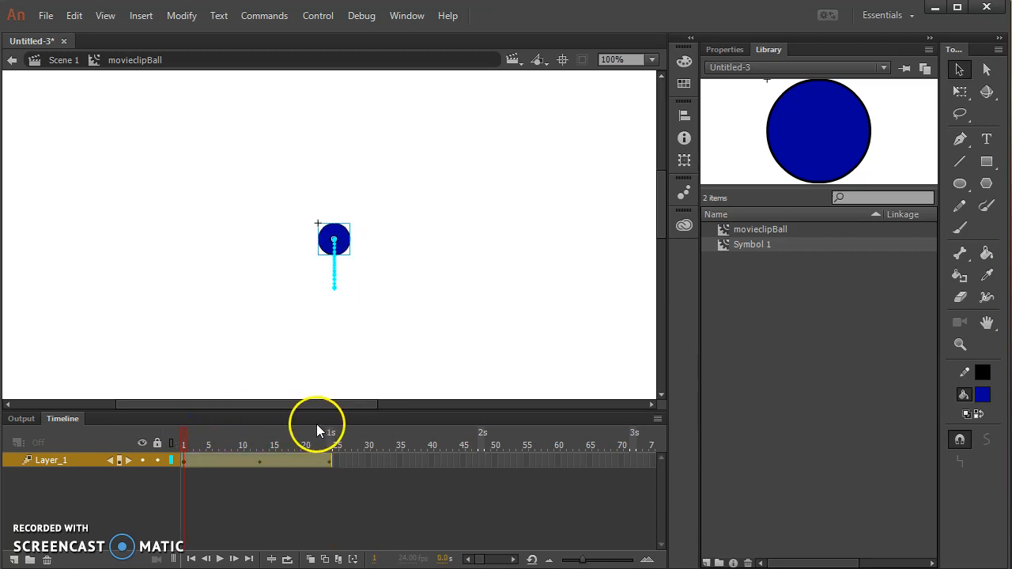
mouse_move(87, 101)
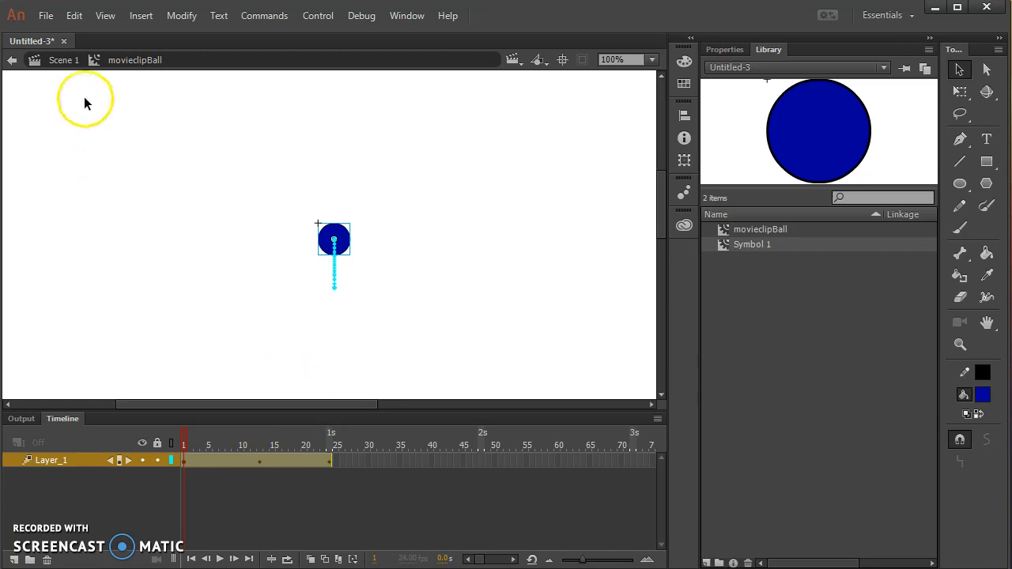
Exit to Scene 1 and close the test movie after watching the ball bounce
click(63, 60)
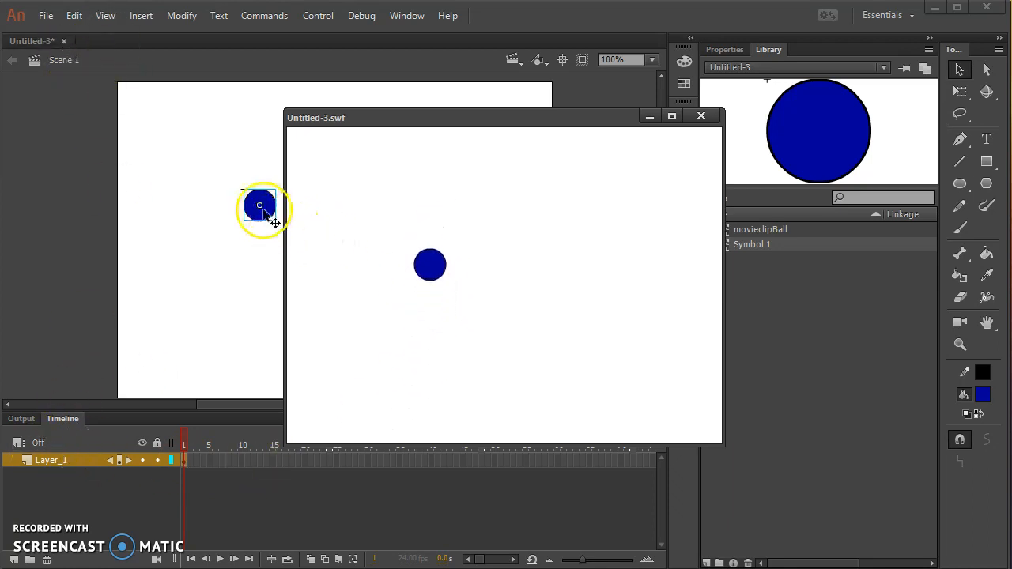
mouse_move(700, 116)
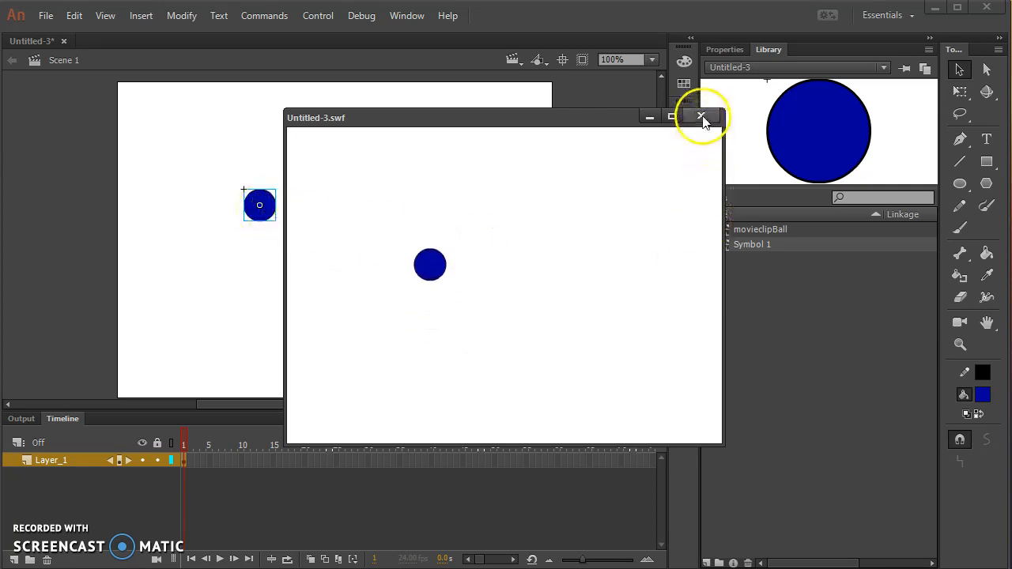
click(700, 117)
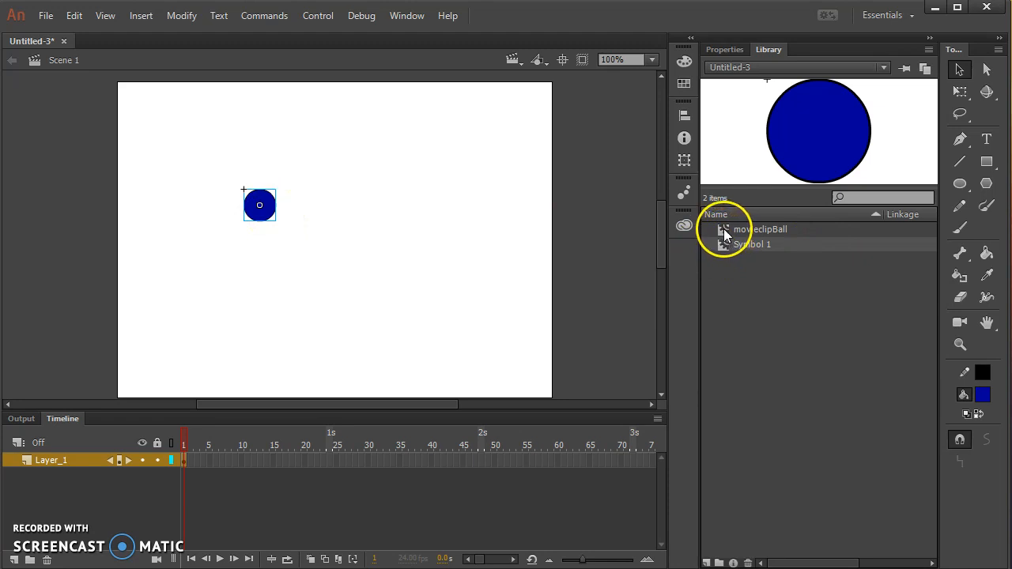
Reopen movieclipBall and rename the upper layer 'shadow' and the lower layer 'ball'
double_click(759, 229)
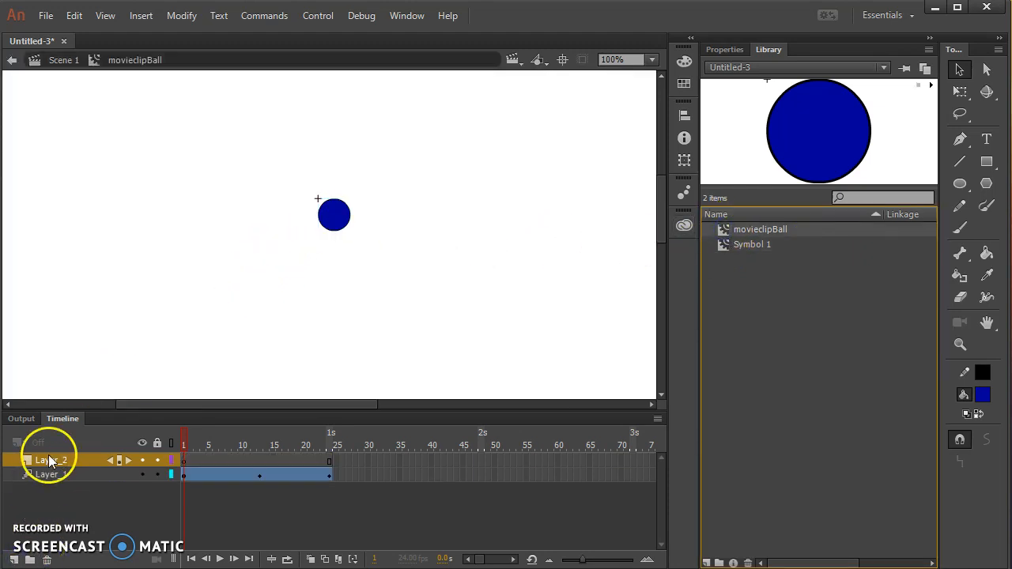
double_click(48, 460)
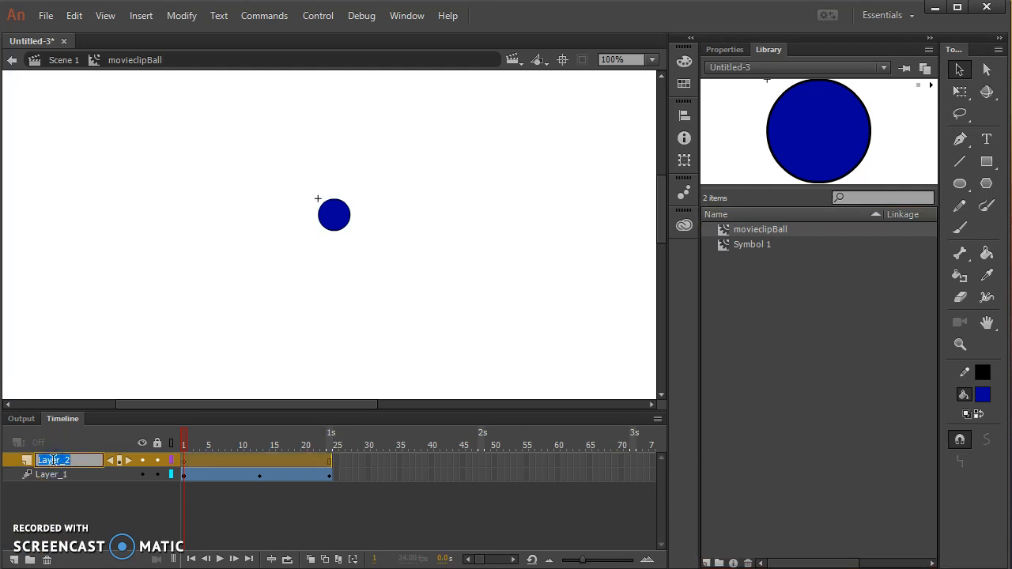
text(shadow)
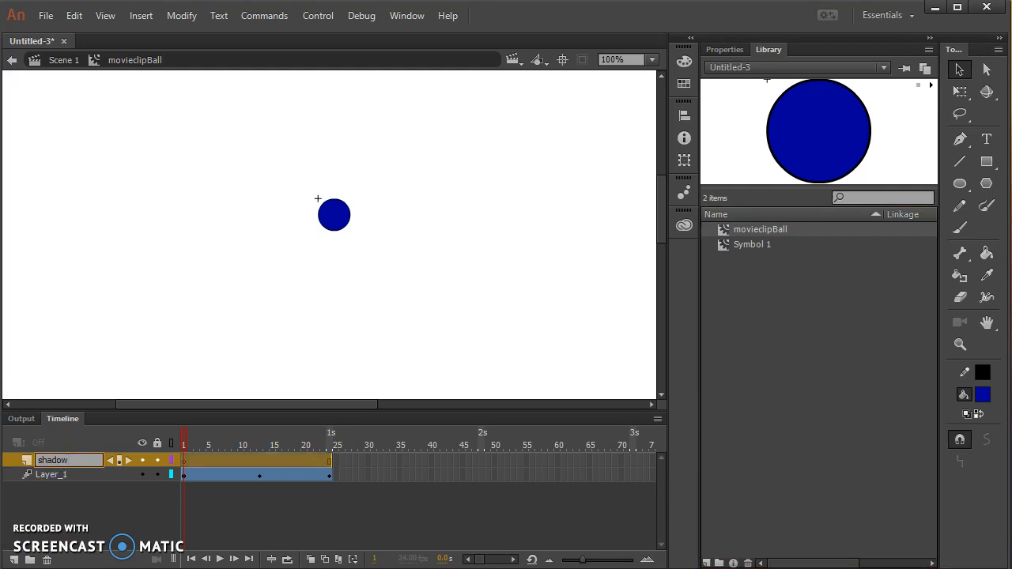
double_click(51, 474)
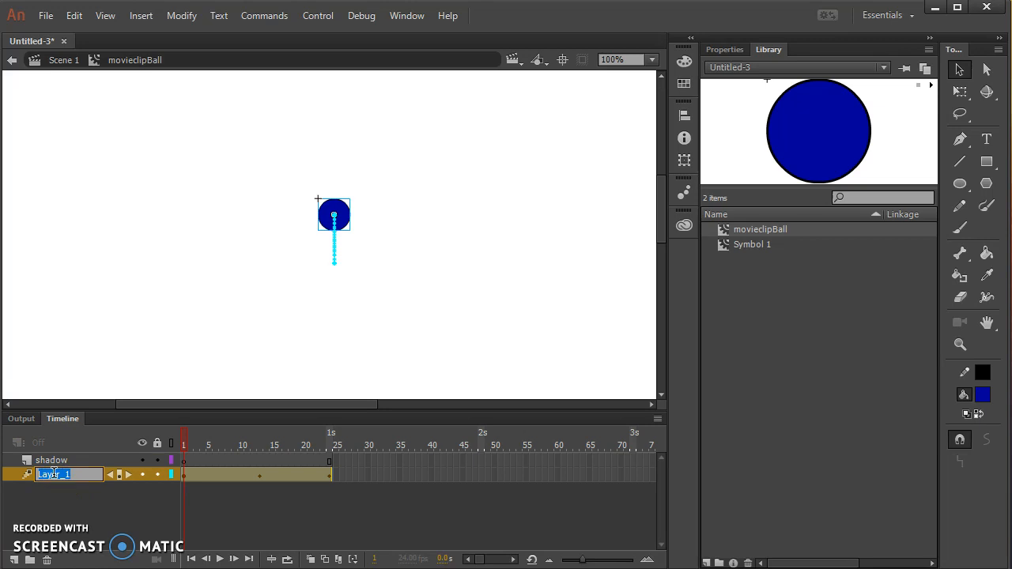
text(ball)
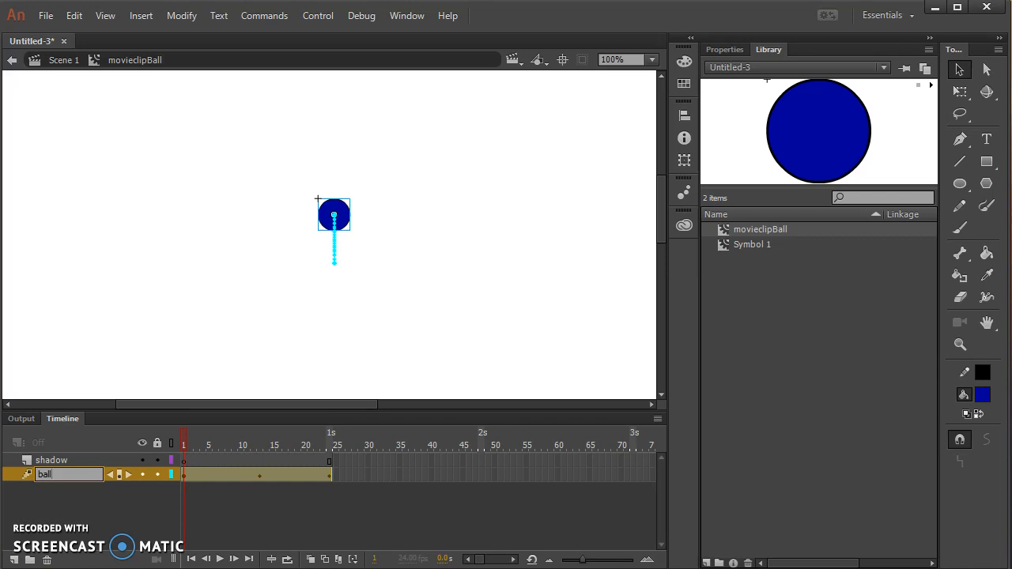
click(51, 460)
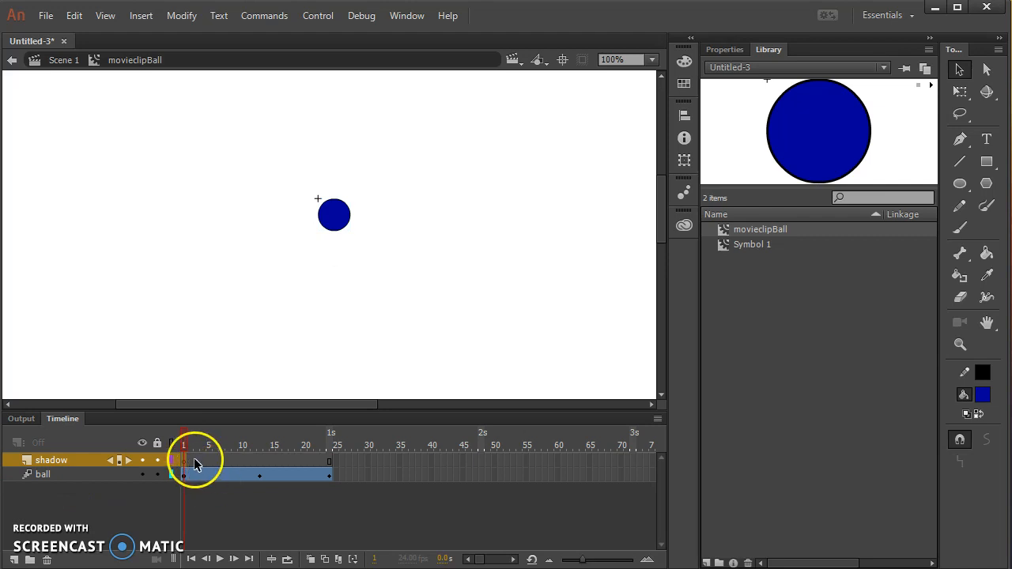
At frame 13, pick a grey fill for the shadow oval and adjust the shadow layer
drag(183, 435, 249, 435)
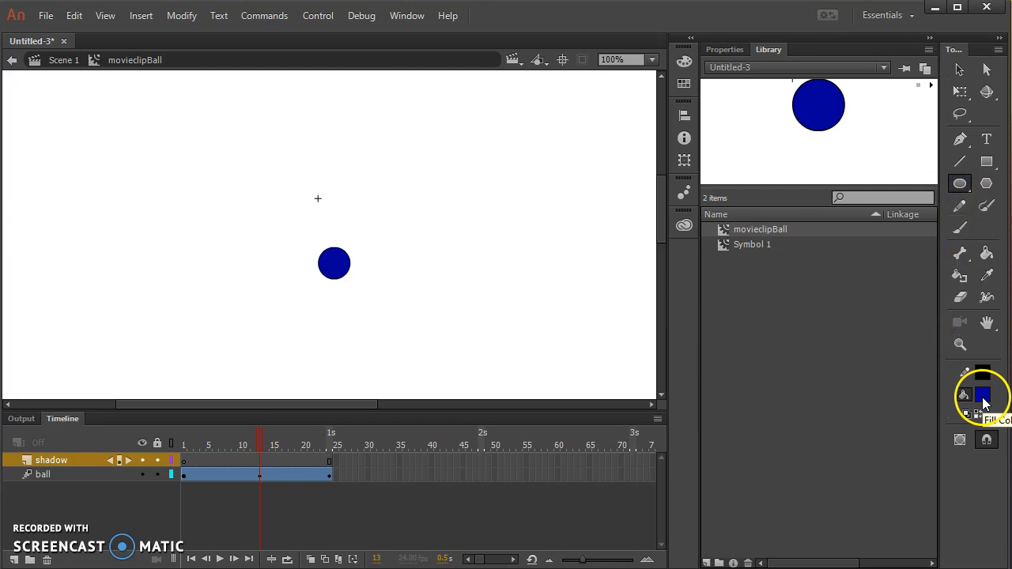
click(982, 396)
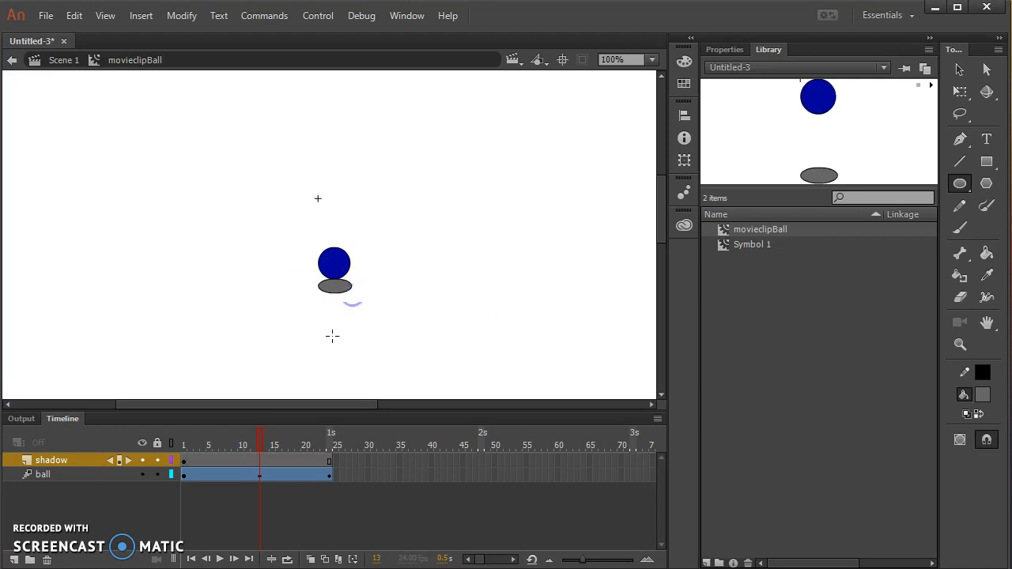
mouse_move(271, 410)
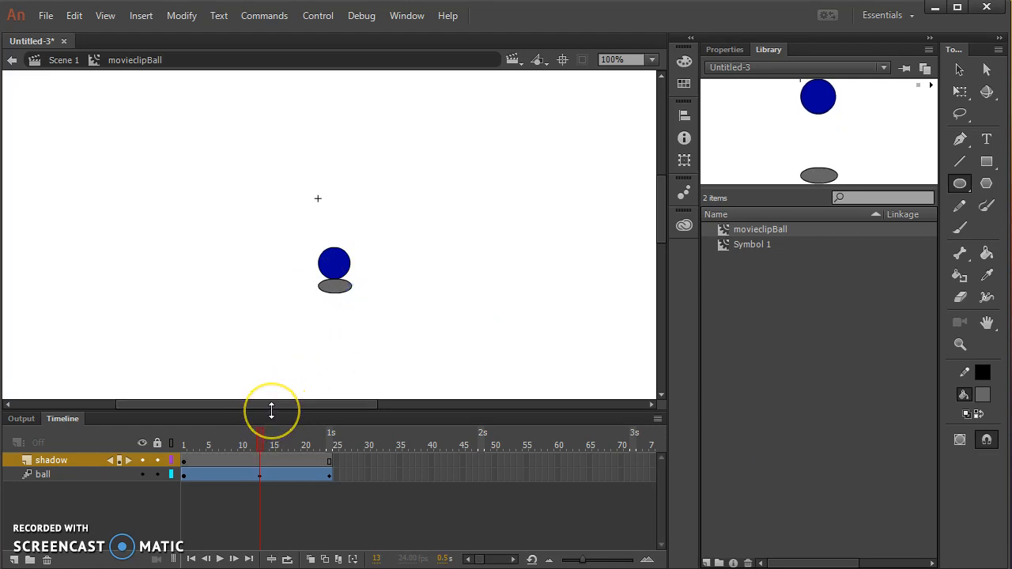
click(52, 460)
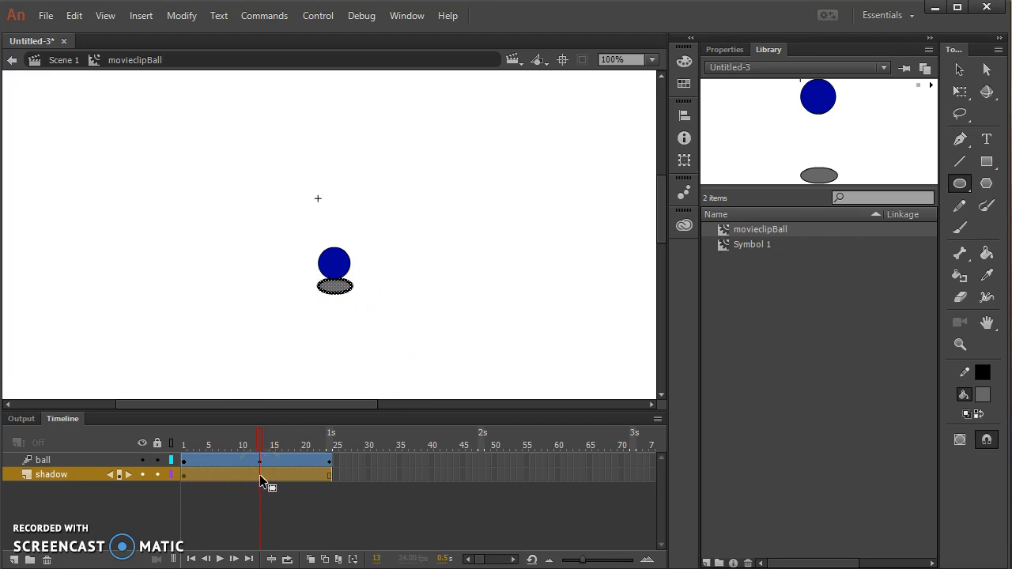
Insert keyframes at frames 13 and 24 on the shadow layer
right_click(265, 482)
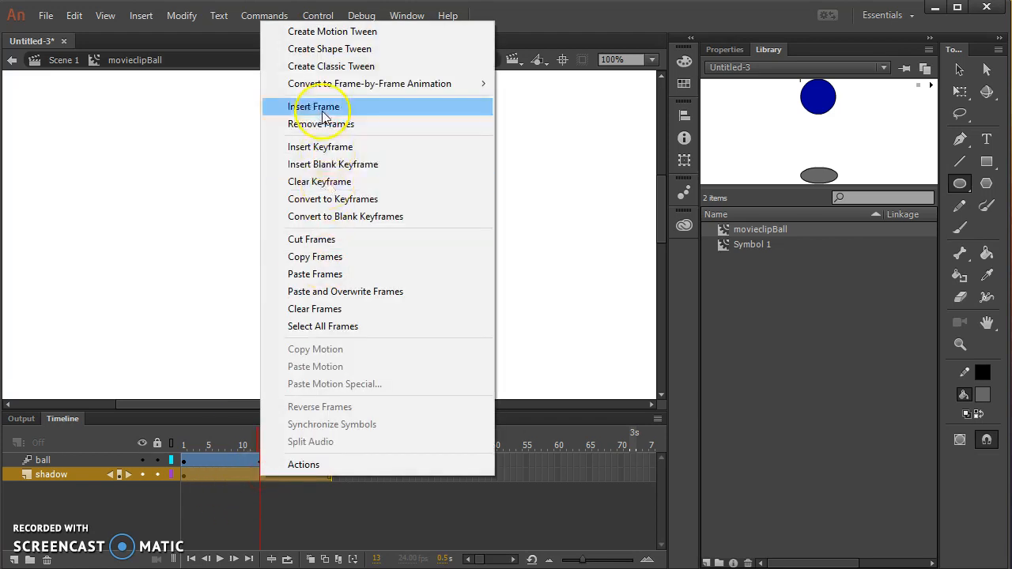
click(316, 106)
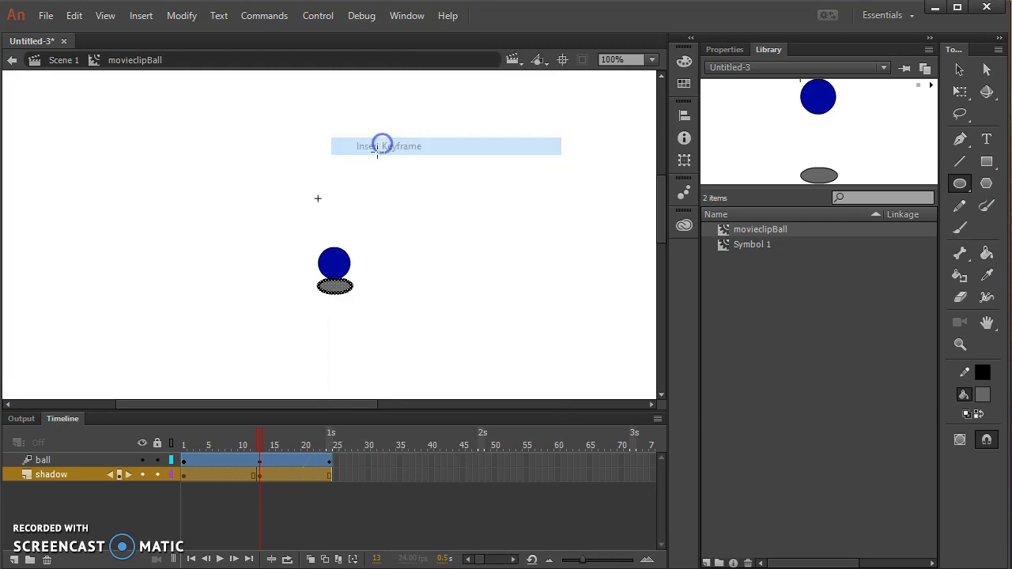
right_click(330, 474)
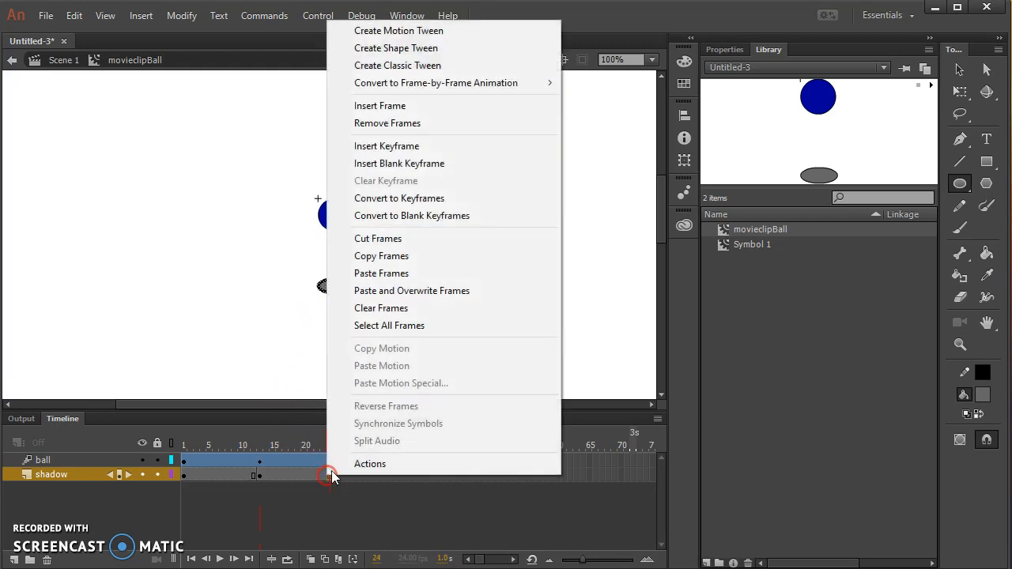
click(260, 459)
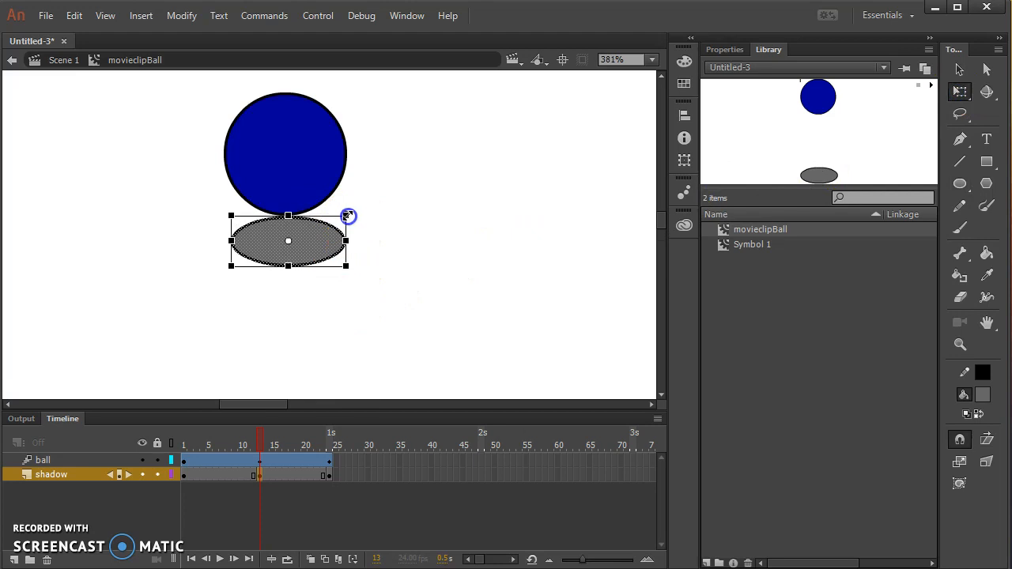
Shrink the grey shadow oval and apply a shape tween to its size change
drag(348, 216, 324, 229)
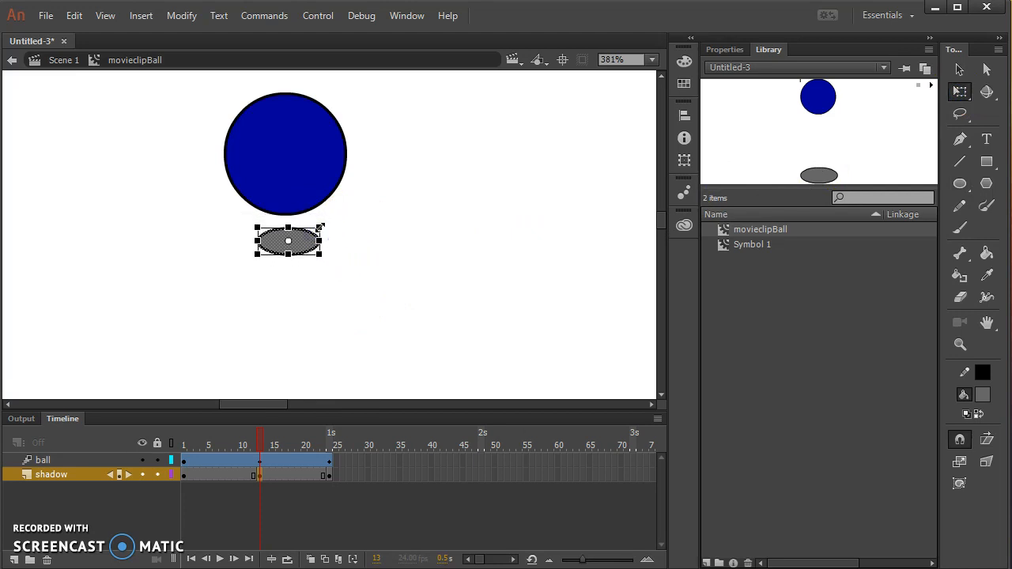
right_click(221, 461)
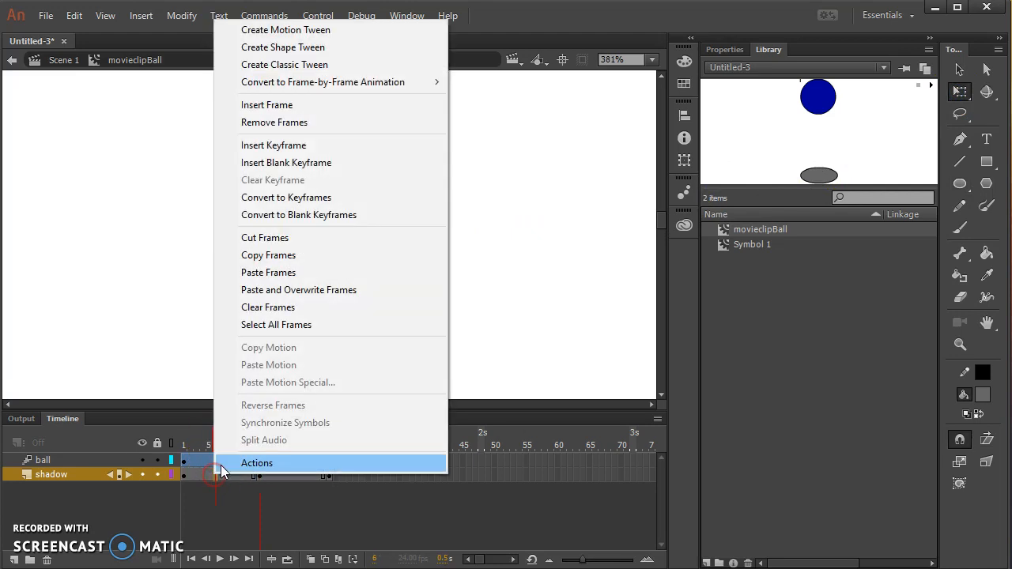
click(272, 478)
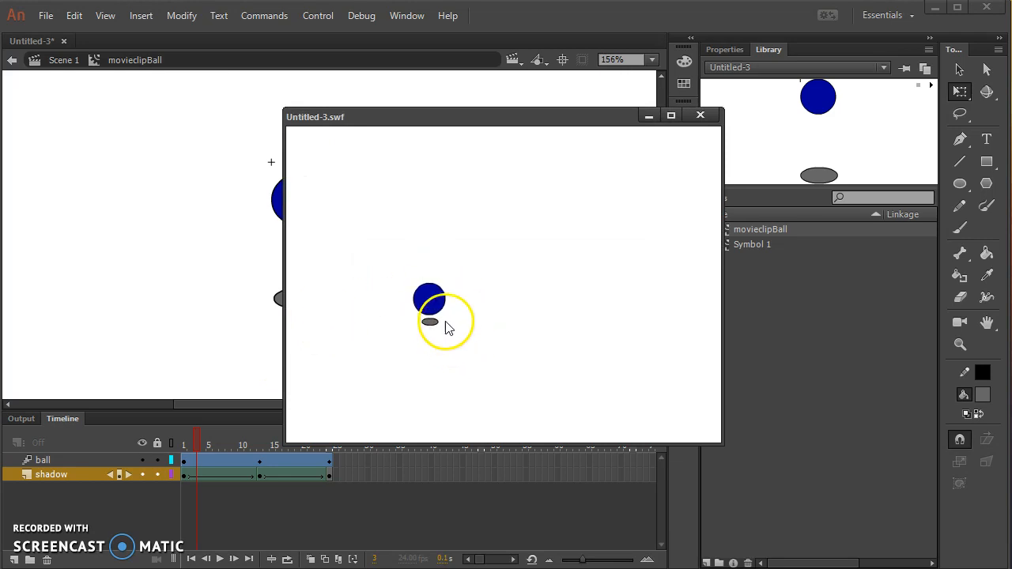
mouse_move(490, 299)
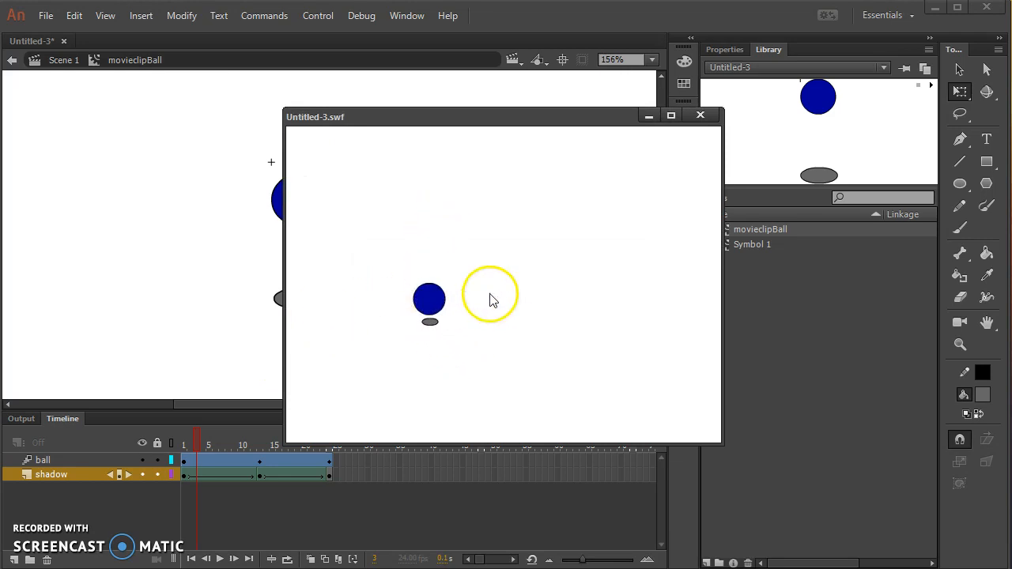
click(699, 114)
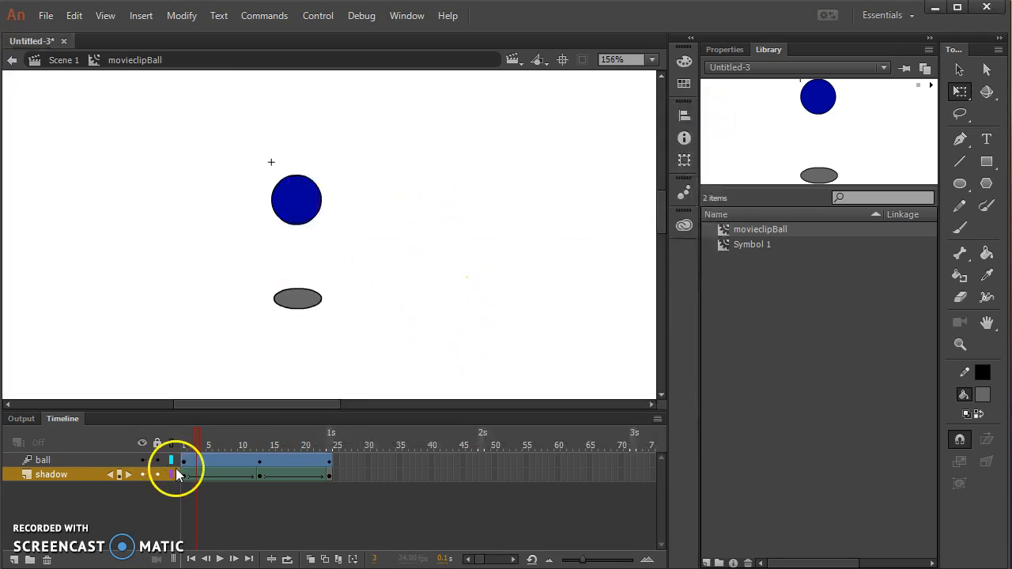
drag(197, 435, 259, 435)
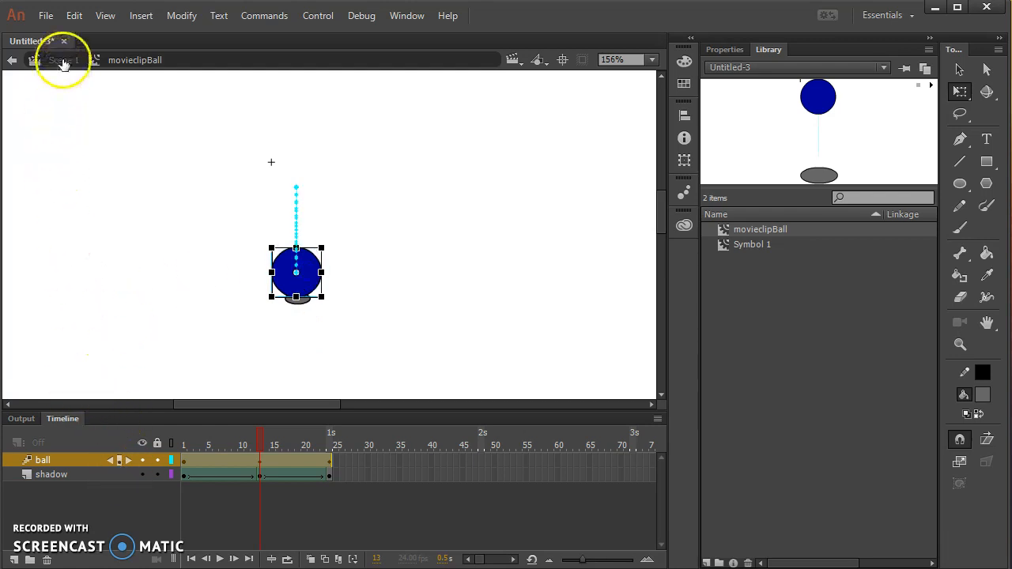
Exit to Scene 1 and close the preview of the bouncing ball with its shadow
click(63, 60)
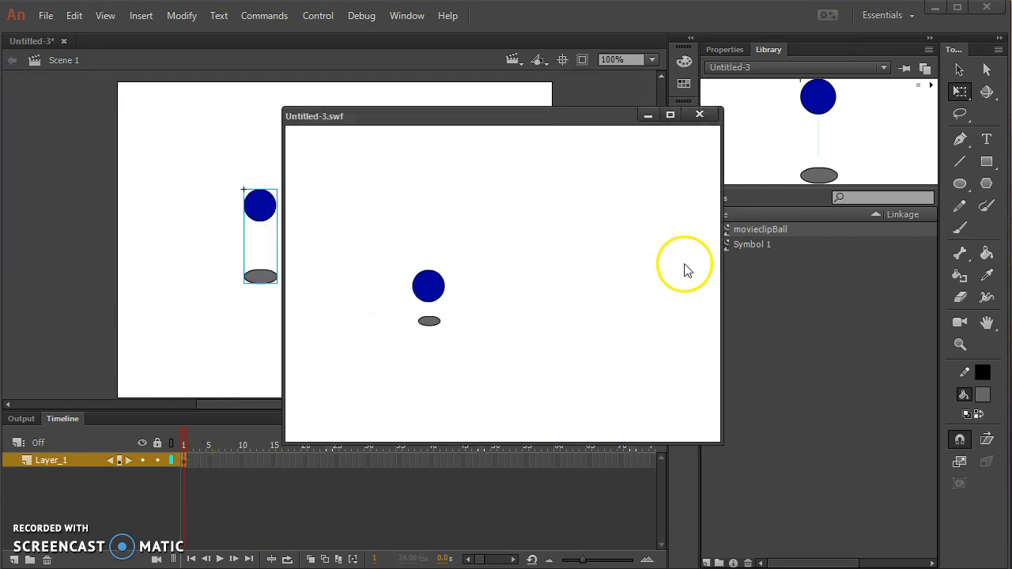
click(699, 113)
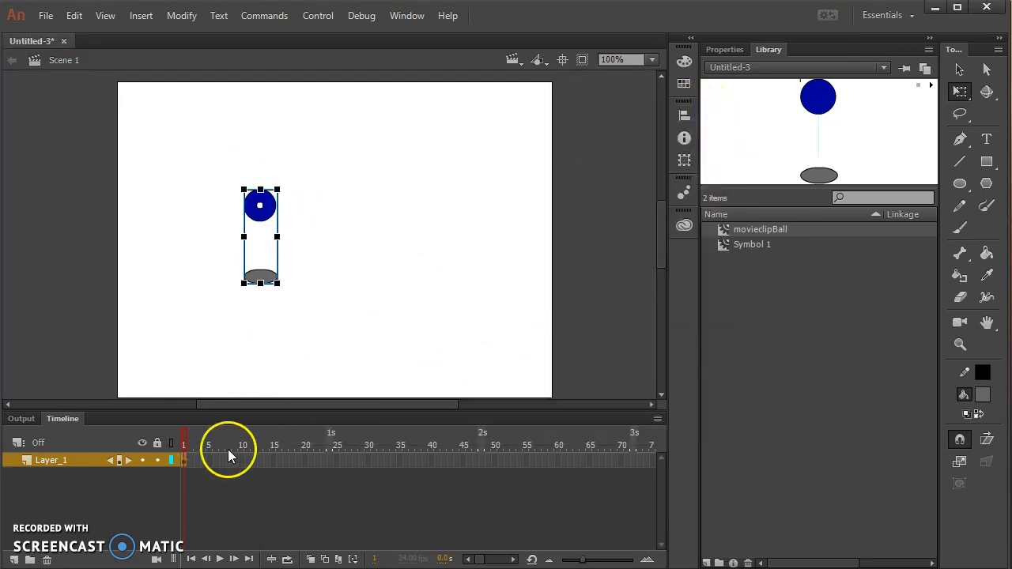
mouse_move(89, 255)
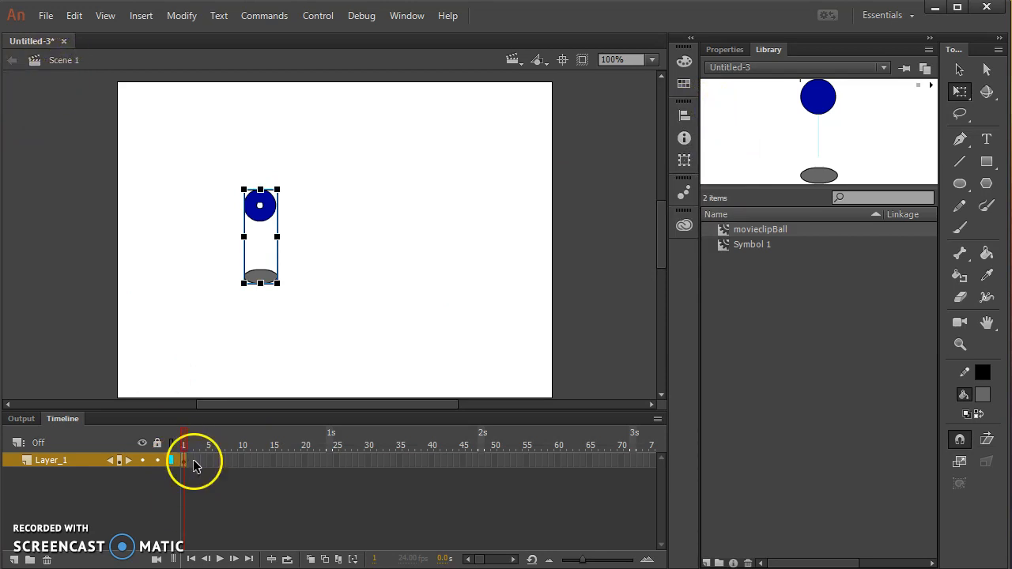
Tween the ball clip diagonally from the stage's top left to lower right, then preview it
right_click(186, 461)
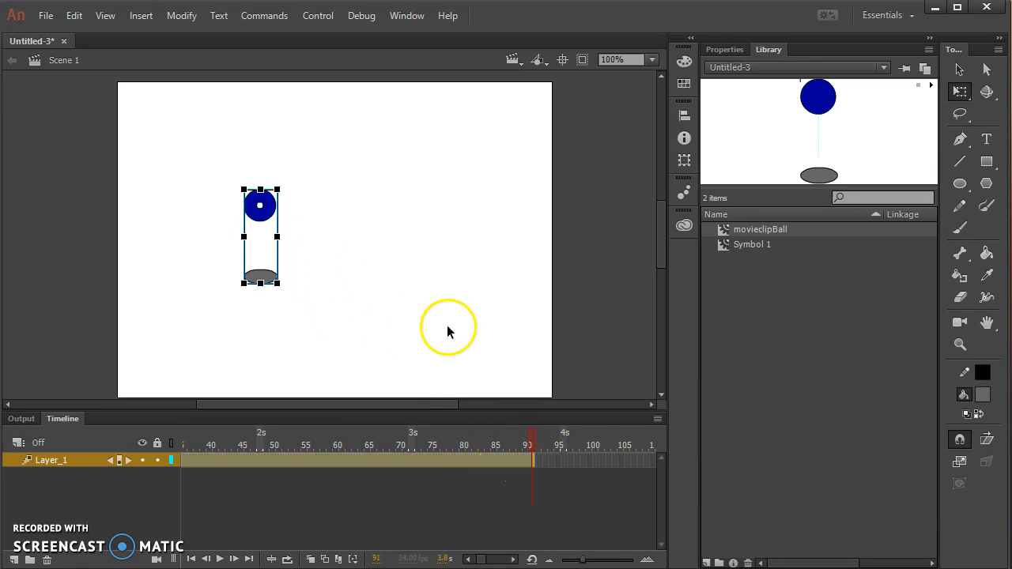
drag(259, 235, 516, 332)
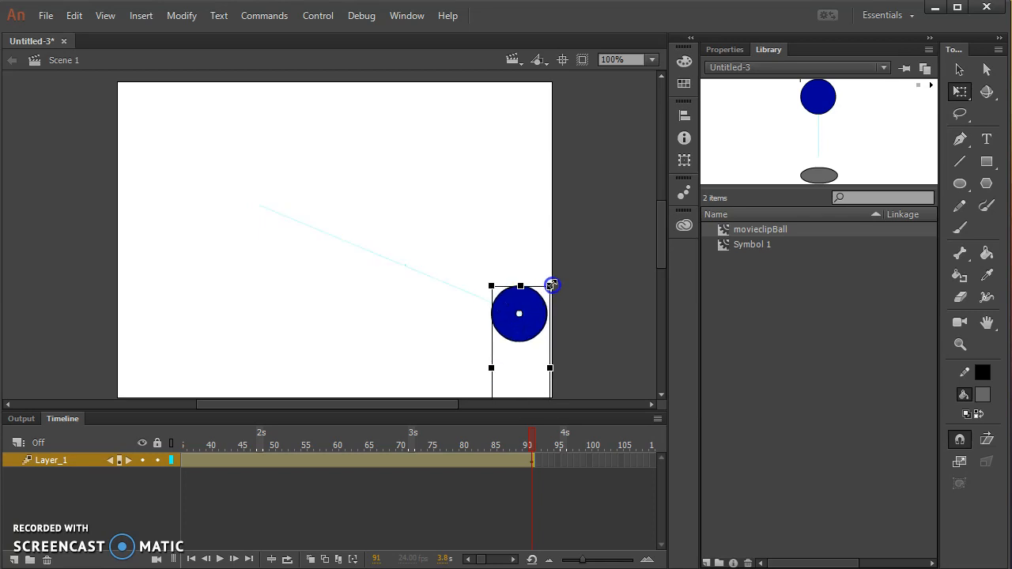
drag(519, 313, 520, 255)
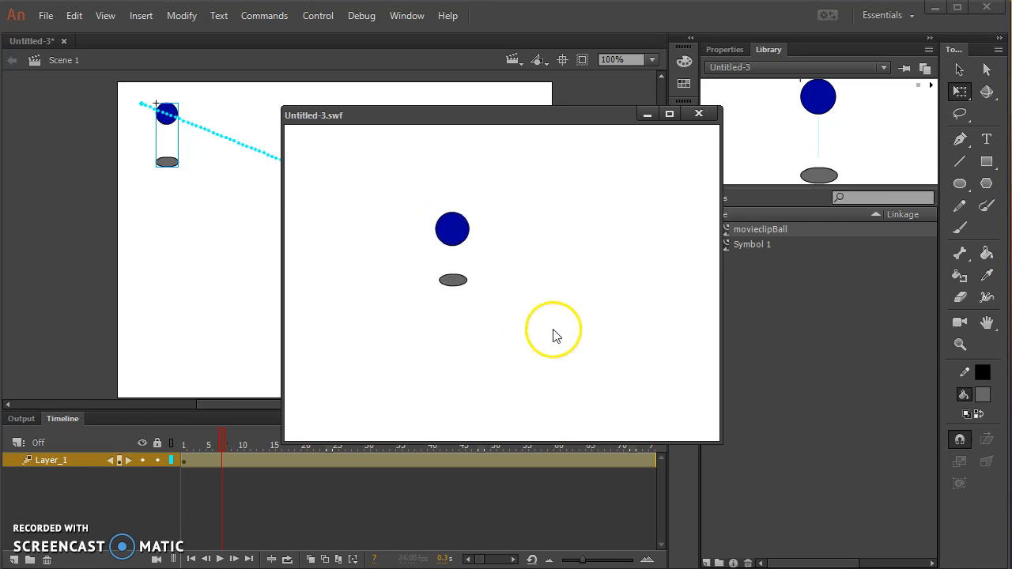
click(699, 113)
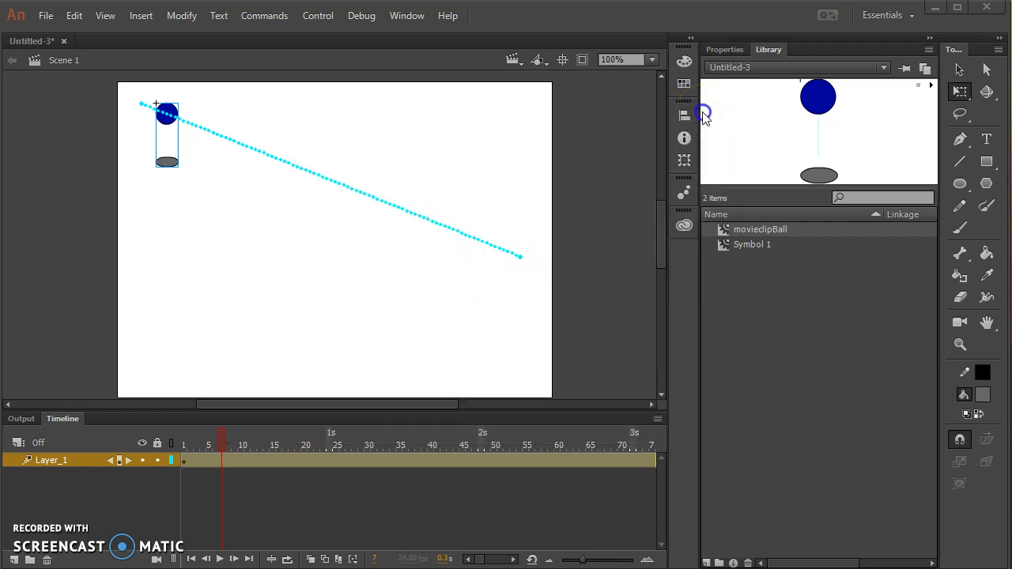